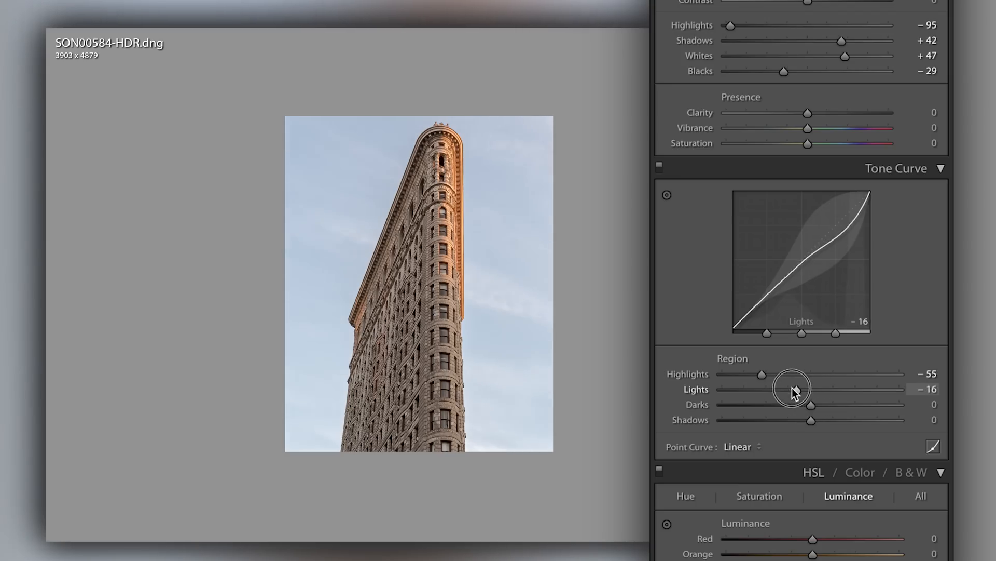
- Drag the Tone Curve Darks region to −18 and toggle the curve to compare the photo
left_click_drag(811, 404, 814, 407)
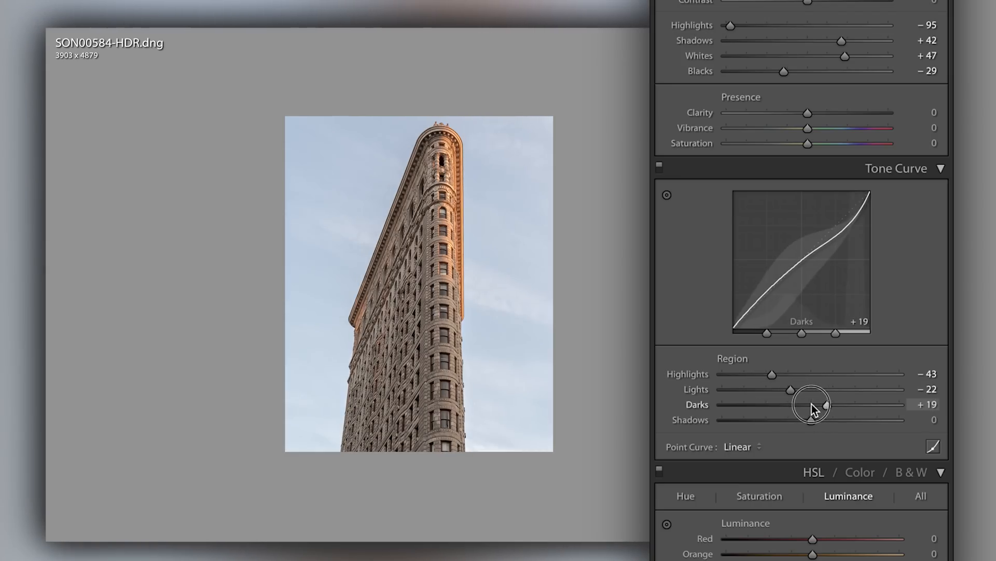
left_click_drag(812, 404, 790, 404)
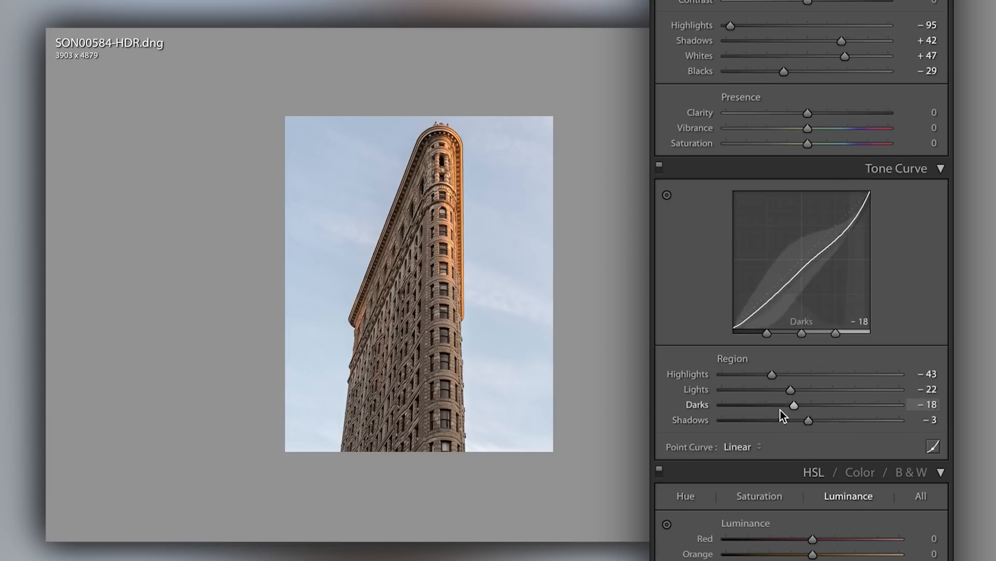
left_click(659, 167)
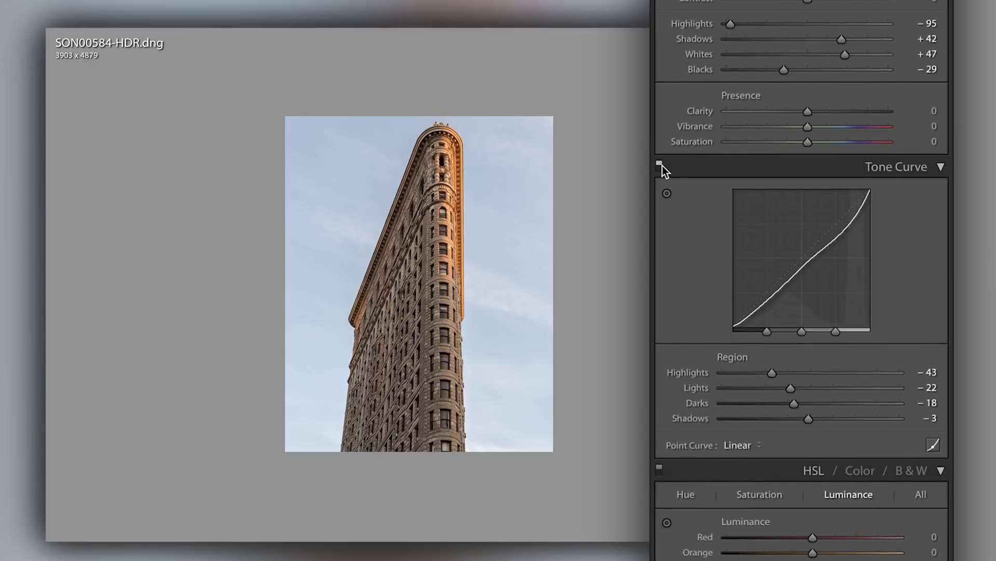
scroll("down", 3)
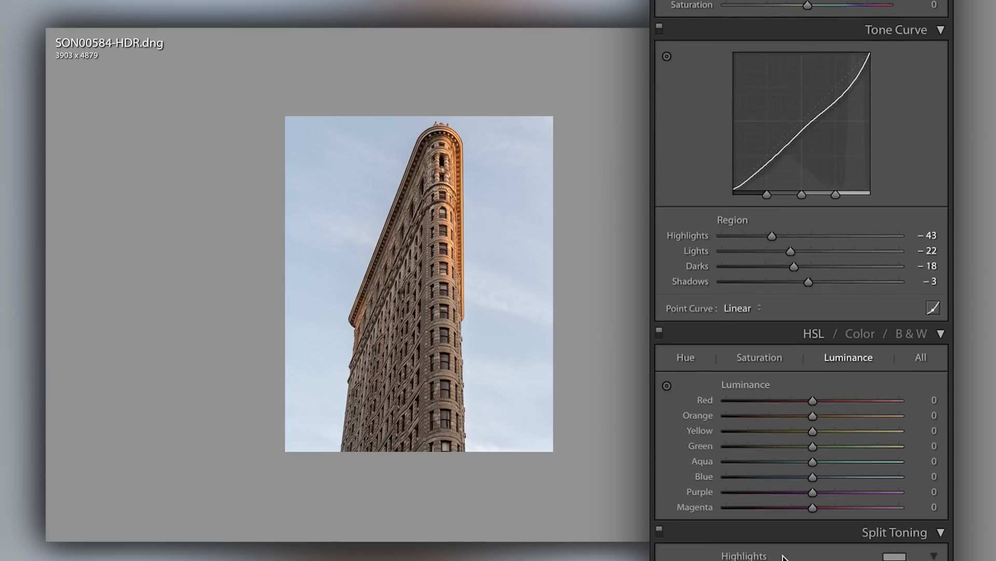